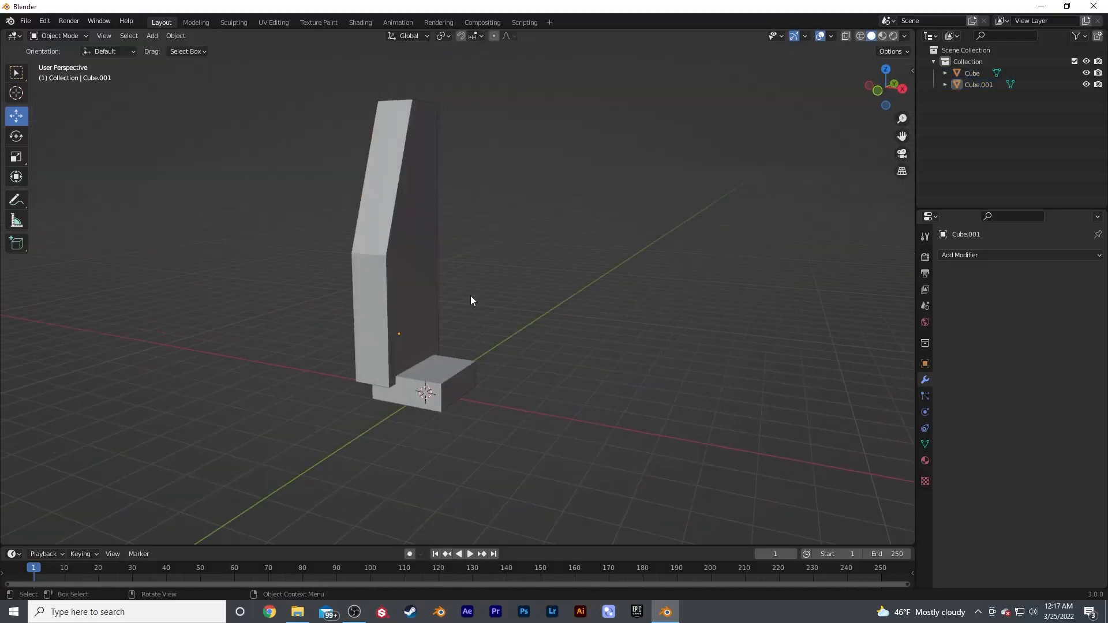
# Mirror the leg cube into a pillar pair and reposition it under the tower base
pyautogui.click(959, 255)
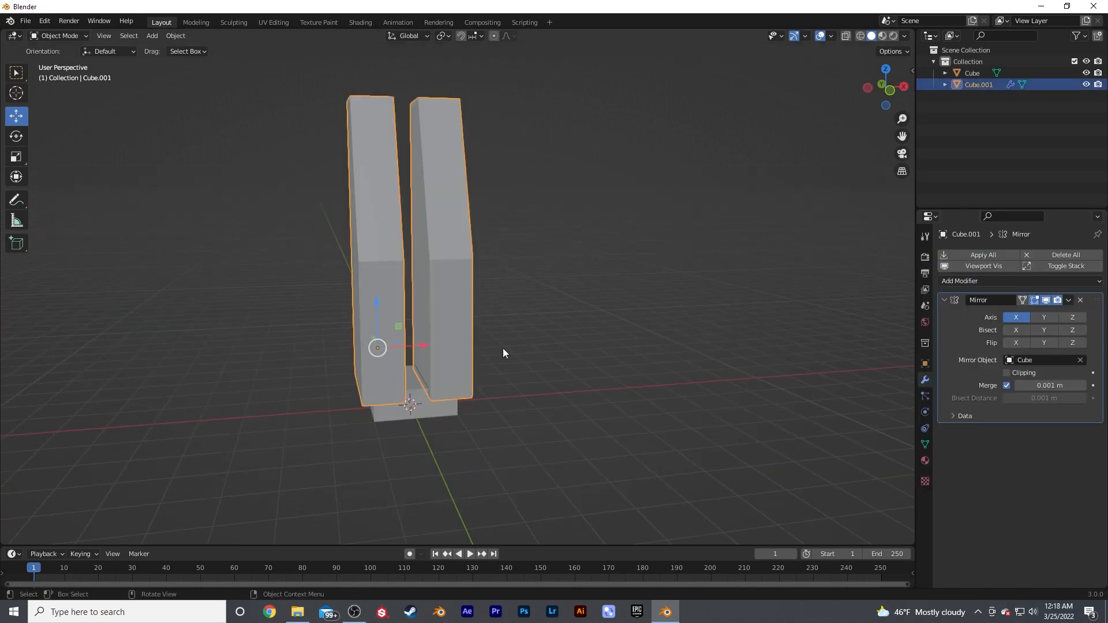
pyautogui.press('Tab')
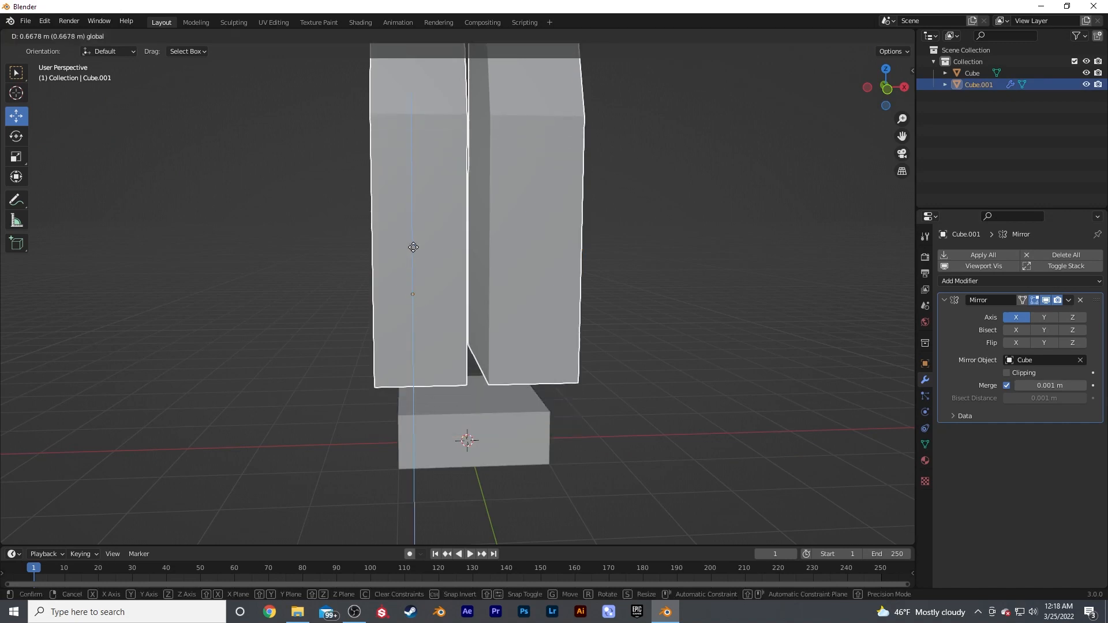
pyautogui.click(635, 327)
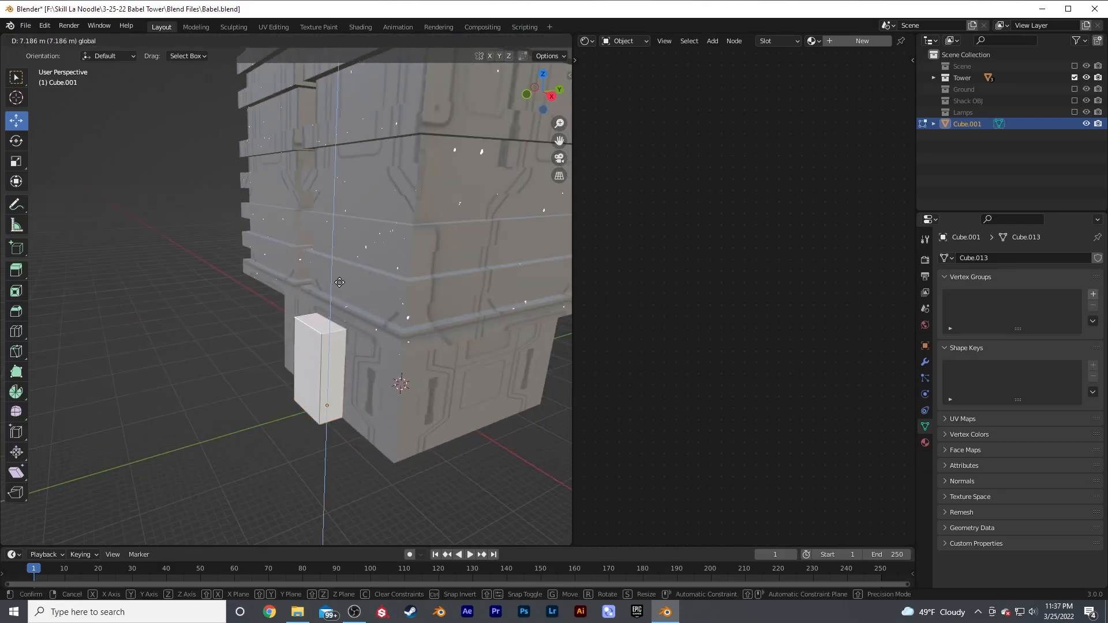
pyautogui.moveTo(315, 344)
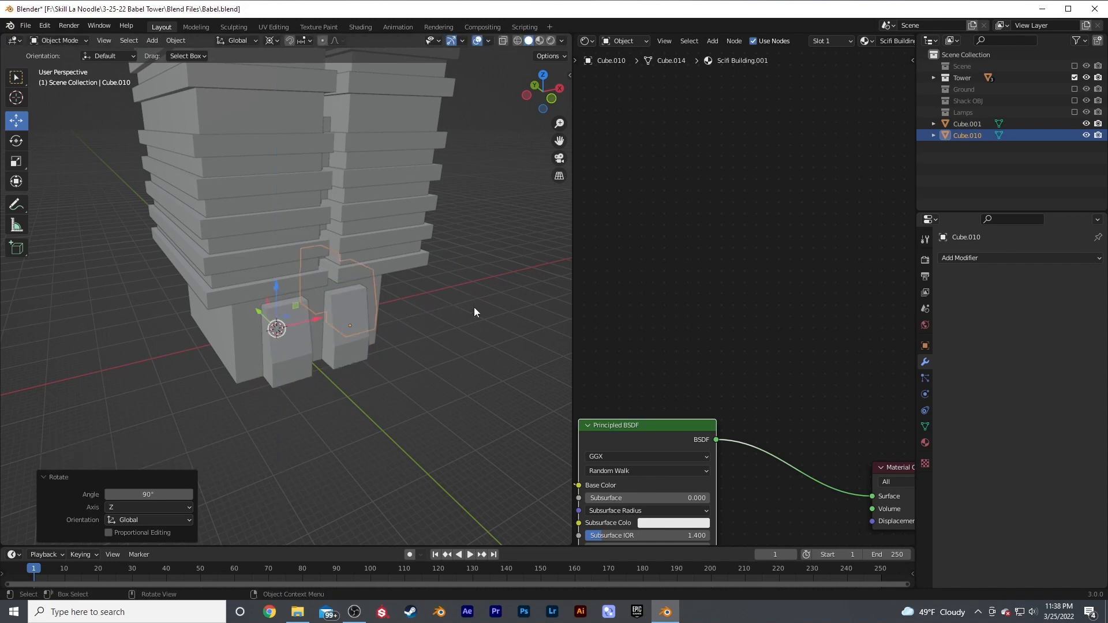
pyautogui.press('Tab')
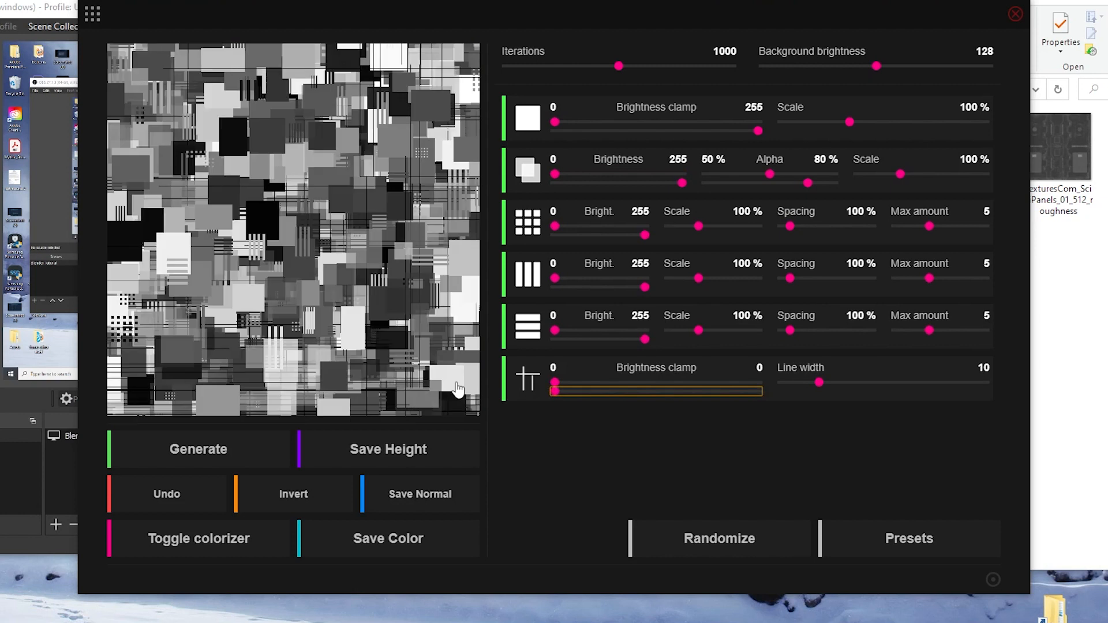
# Generate a greyscale greeble panel height map in J-Splacement
pyautogui.click(1016, 12)
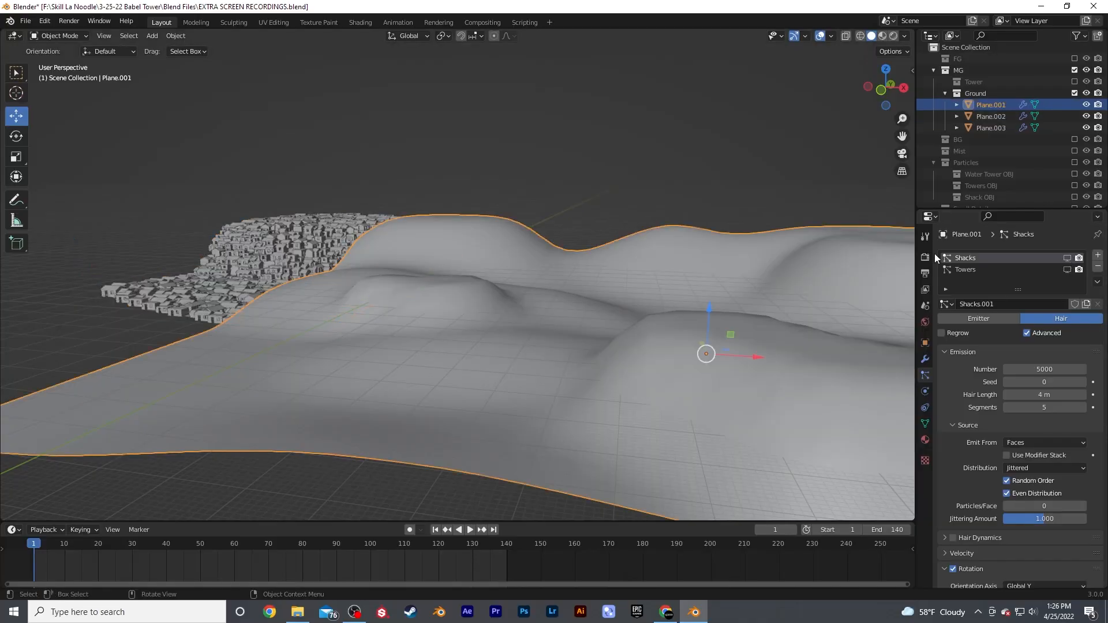
# Set the Shacks hair particle system on Plane.001 to emit 5000 instances from faces
pyautogui.click(990, 116)
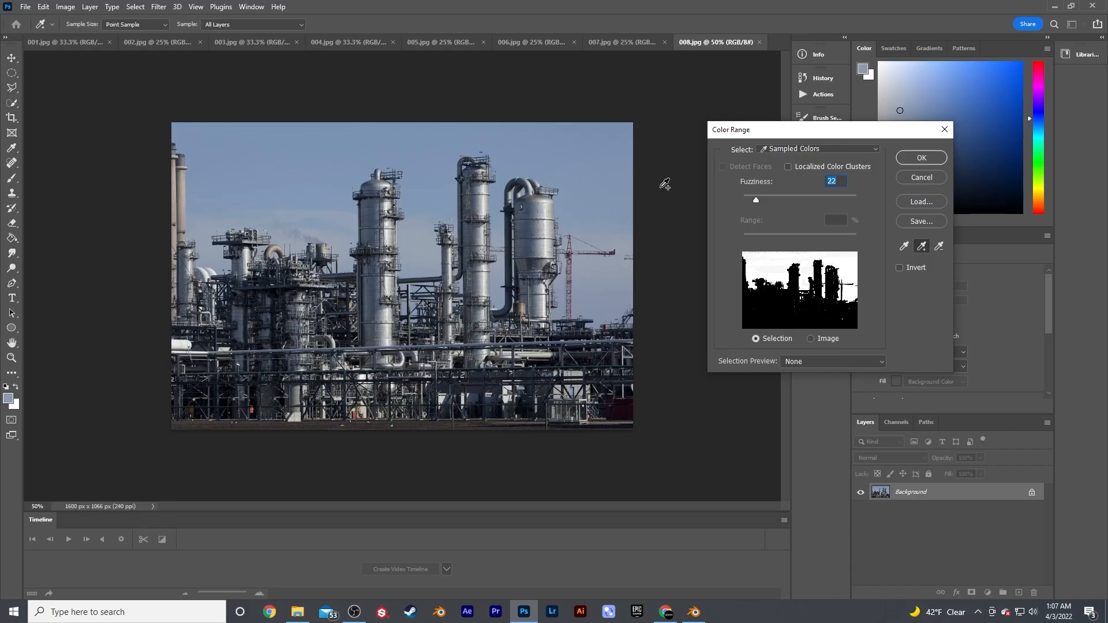
# Confirm the Color Range selection of the refinery photo's blue sky
pyautogui.click(920, 158)
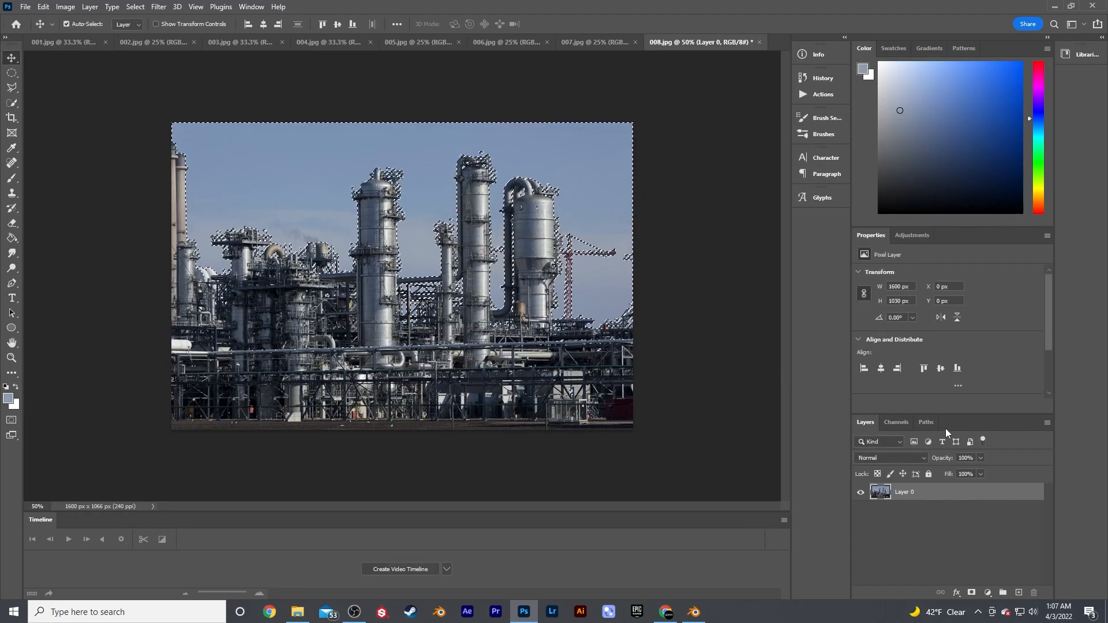
# Import a refinery PNG from the BG Pipes folder as an image plane
pyautogui.click(691, 612)
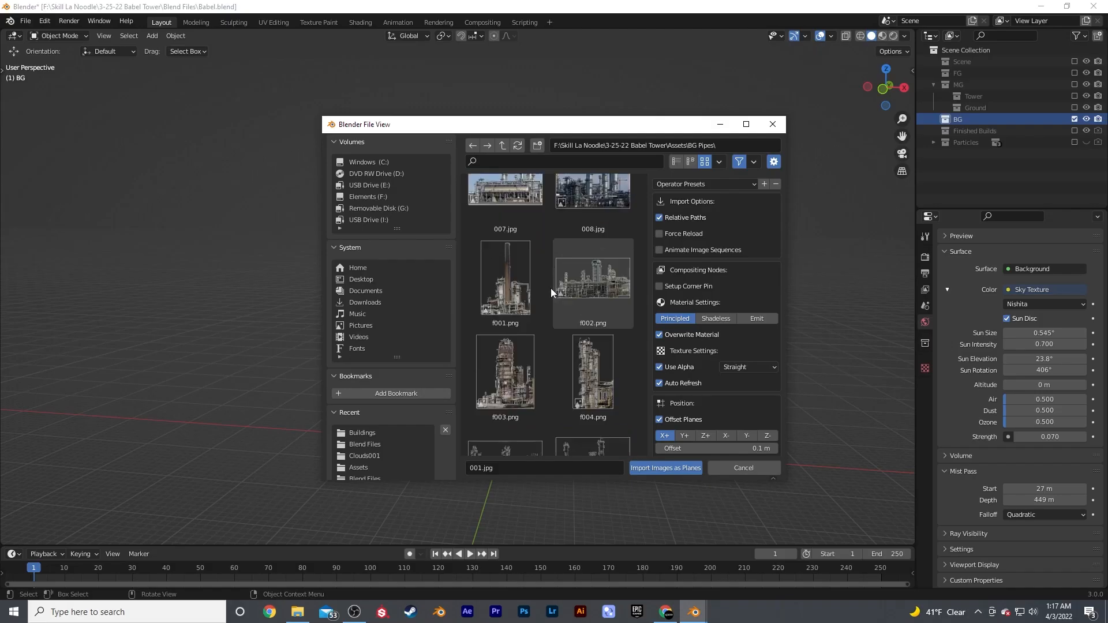
pyautogui.click(665, 467)
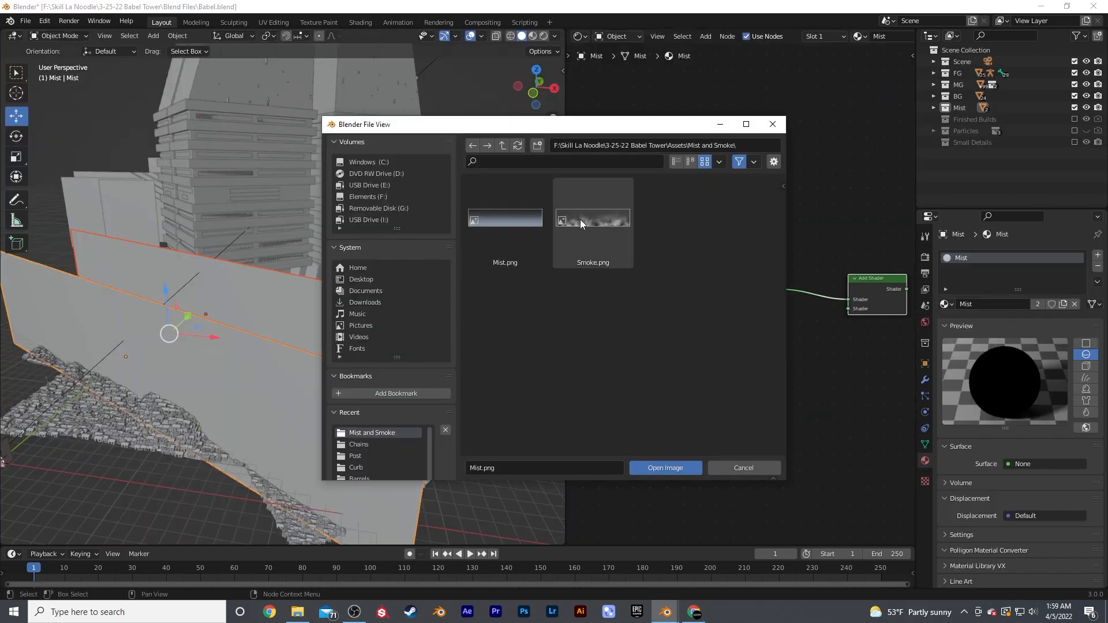
# Load Mist.png into the Mist material's image texture node
pyautogui.click(664, 468)
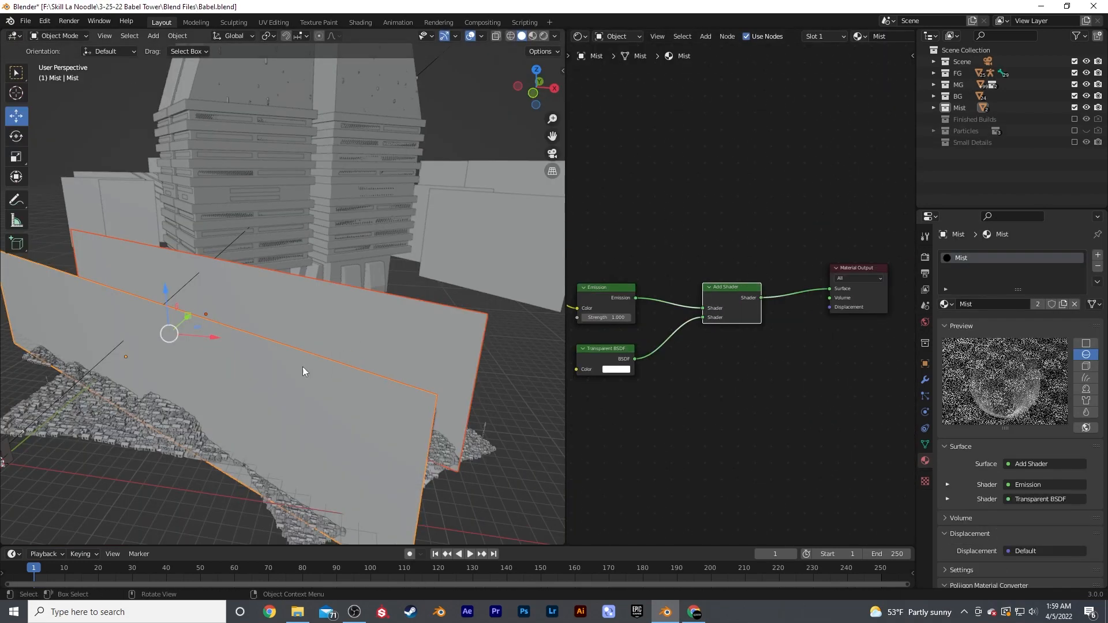
pyautogui.press('s')
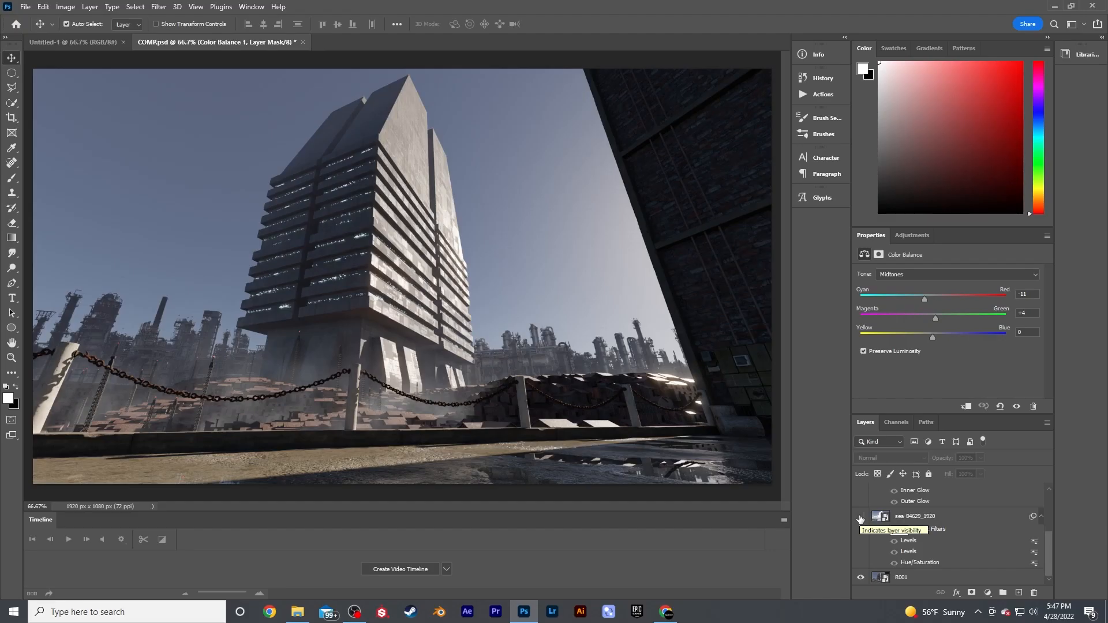
# Show the cloudy sky, snowy mountains and Color Balance layers behind the tower
pyautogui.click(860, 516)
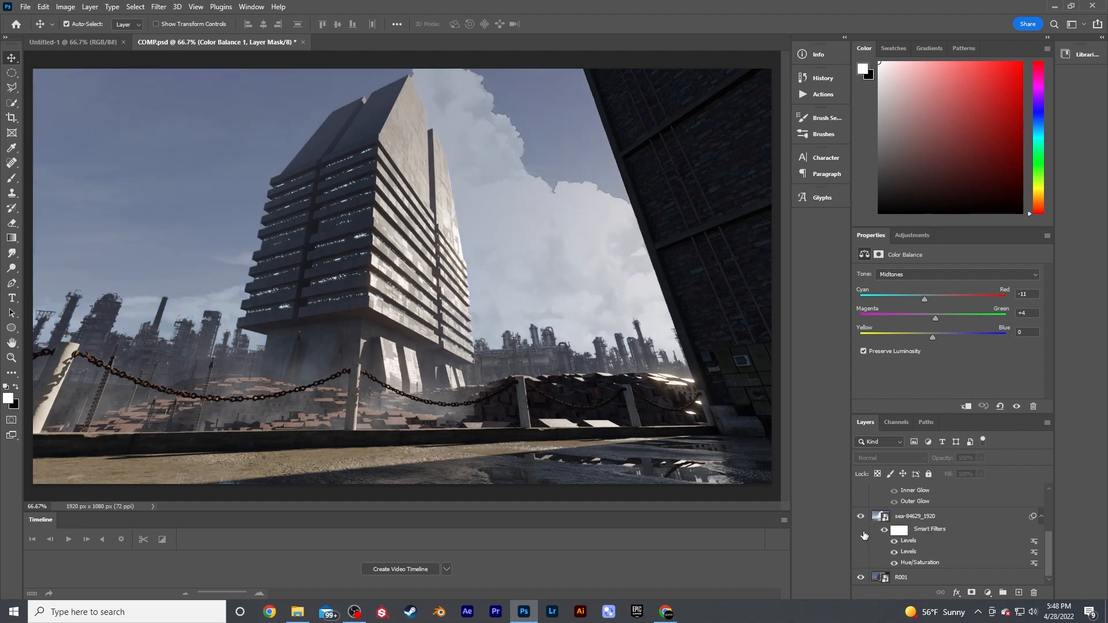
pyautogui.click(861, 516)
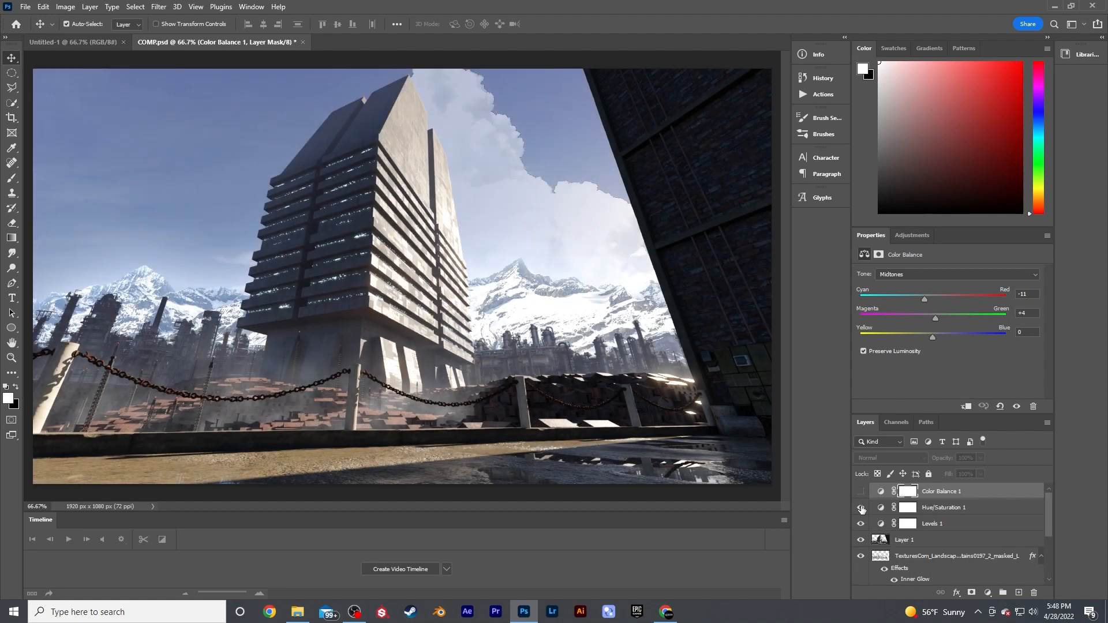
pyautogui.click(860, 492)
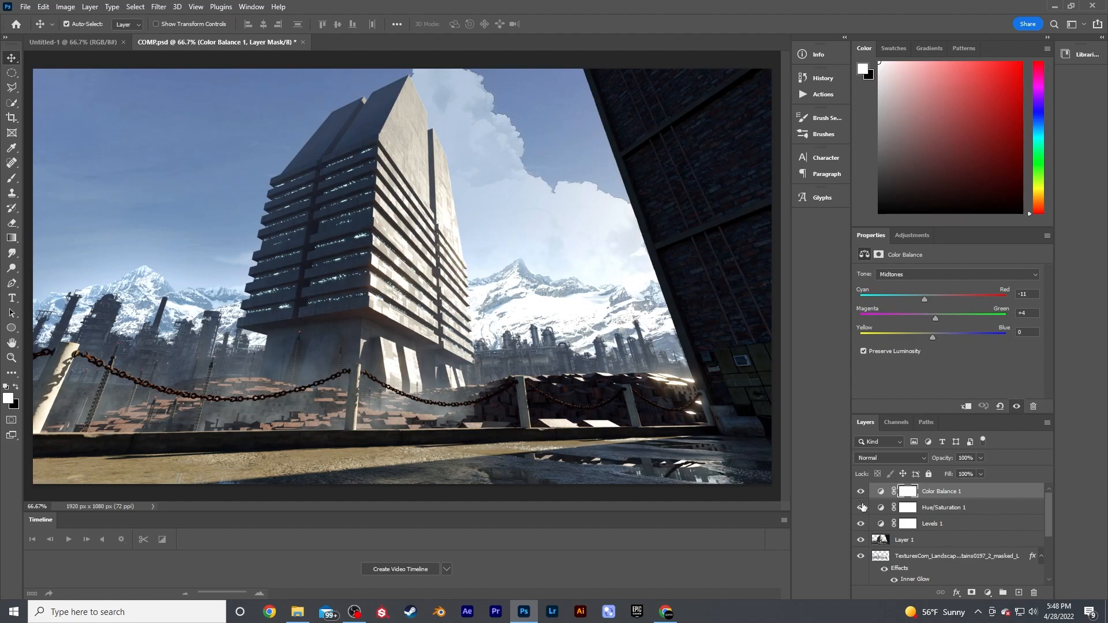